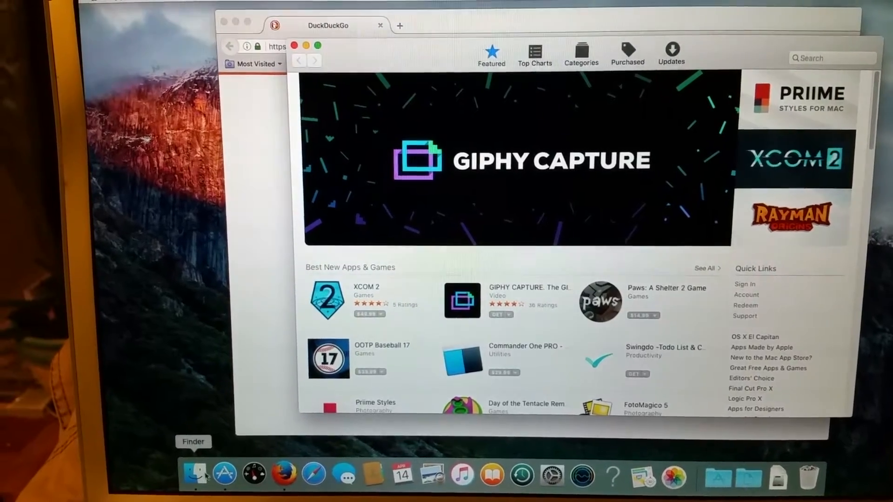
# Step: Bring up the Applications folder in Finder and scroll down to Novabench
pyautogui.click(197, 476)
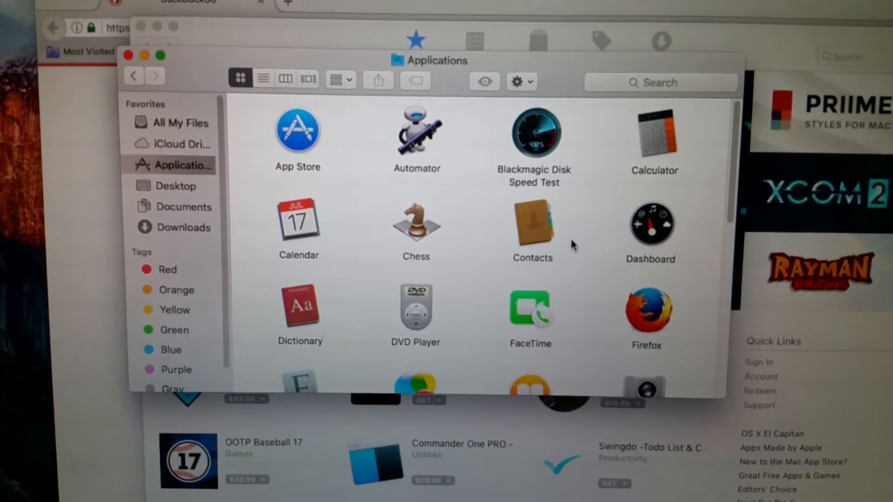
pyautogui.scroll(-3)
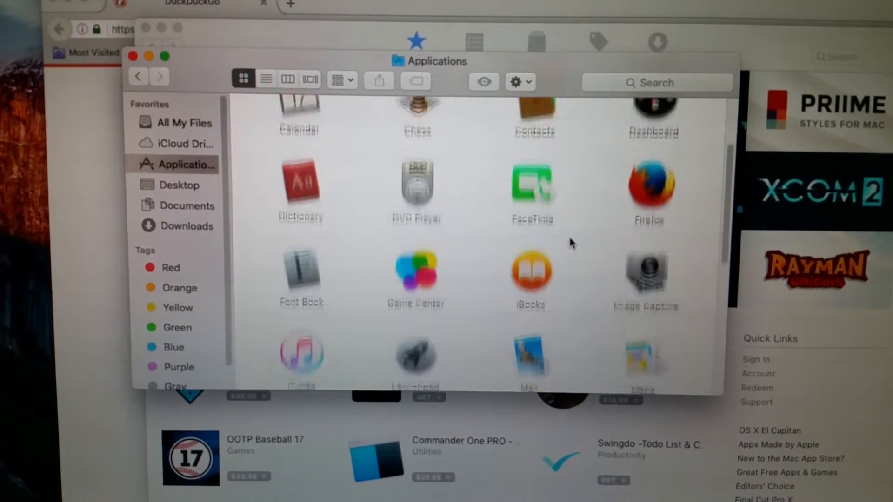
pyautogui.scroll(-3)
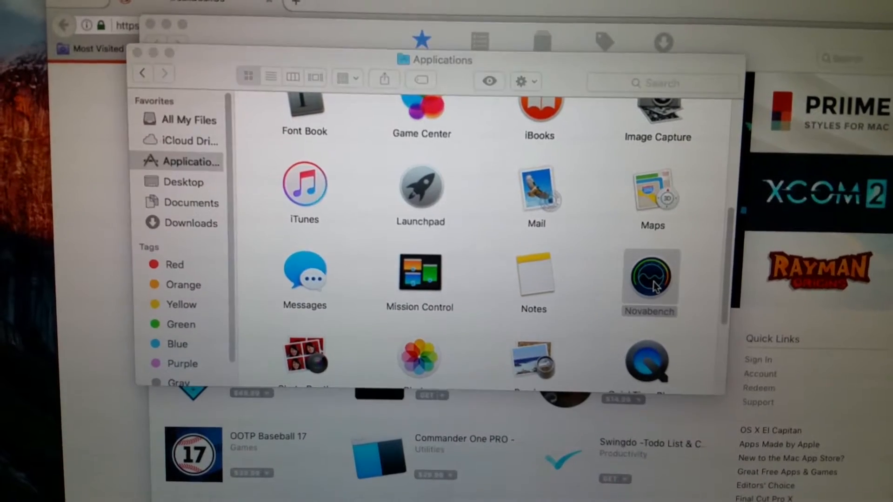
# Step: Launch Novabench and start its benchmark tests
pyautogui.doubleClick(649, 279)
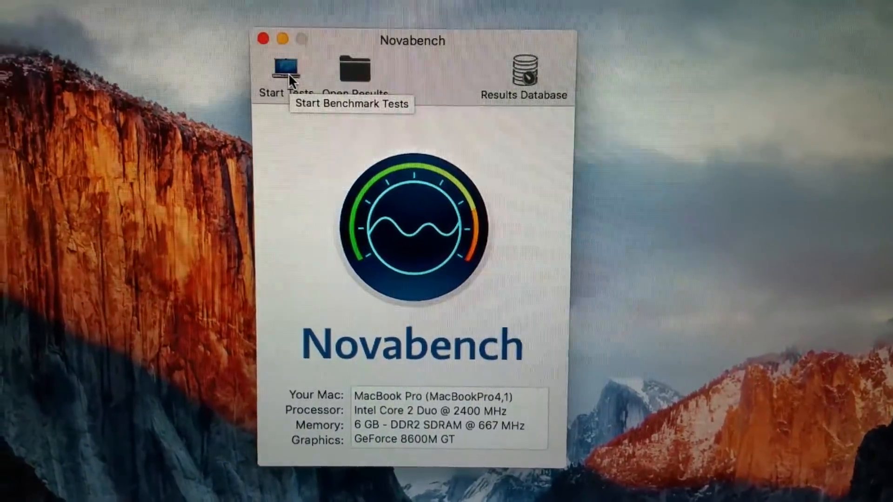
pyautogui.click(284, 67)
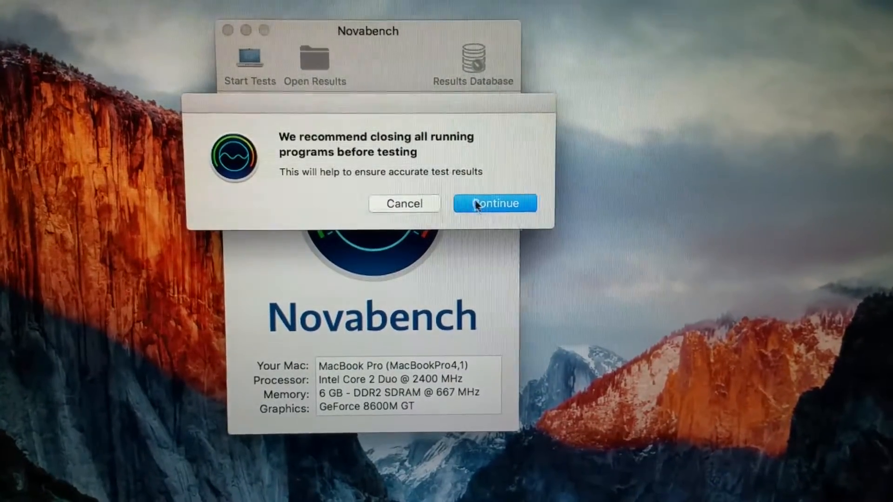
# Step: Continue with the benchmark despite the running-programs warning
pyautogui.click(495, 203)
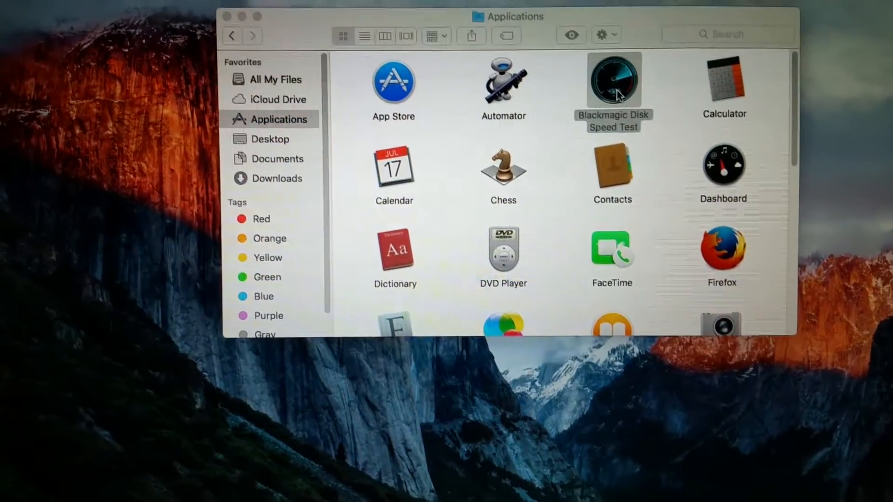
# Step: Run Blackmagic Disk Speed Test, reading about 44.6 MB/s write and 45.6 MB/s read, then stop it
pyautogui.doubleClick(612, 82)
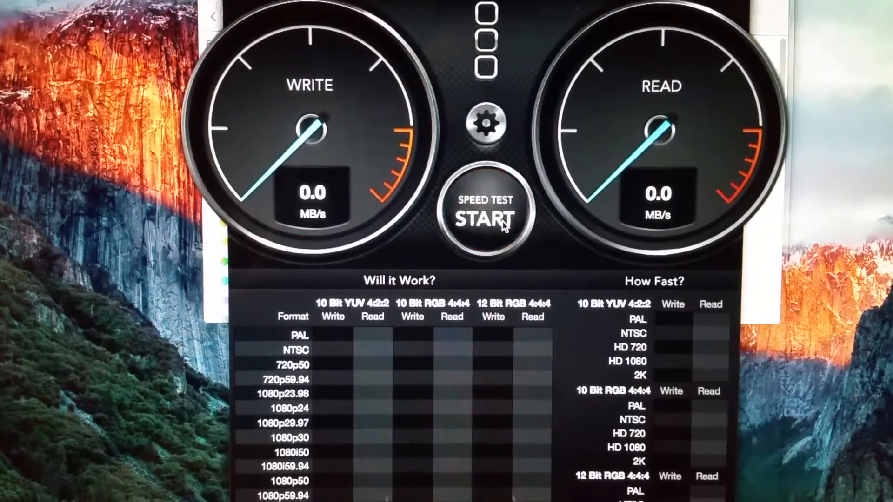
pyautogui.click(485, 219)
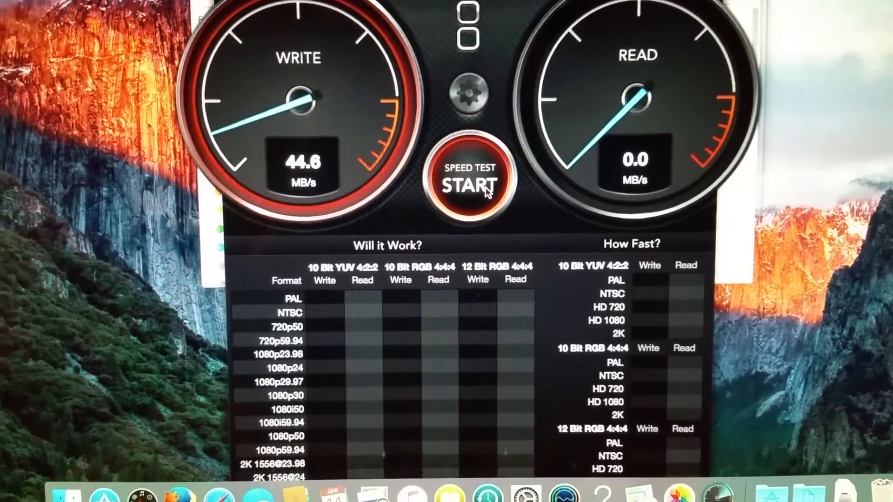
pyautogui.click(474, 184)
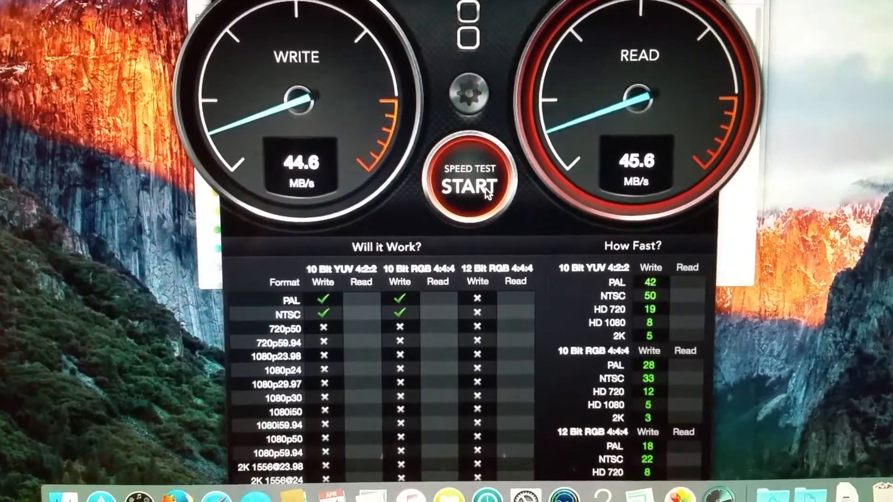